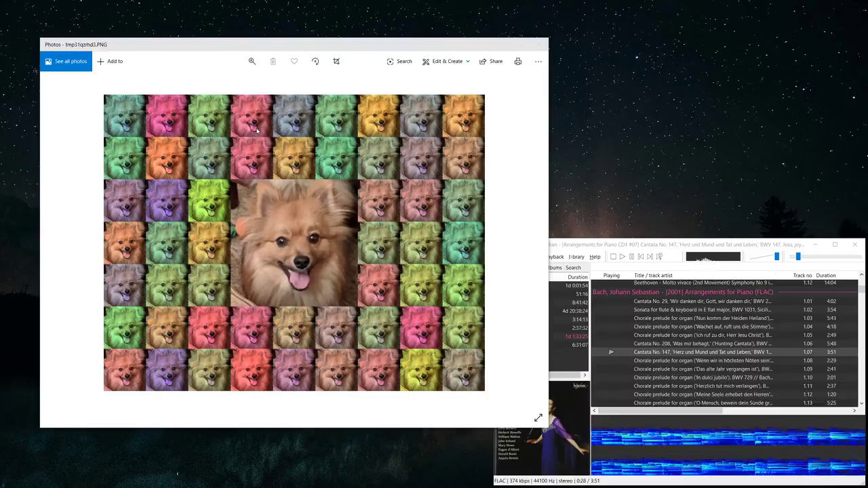
Close the Photos window showing the Pomeranian dog collage, returning to the desktop
left_click(538, 43)
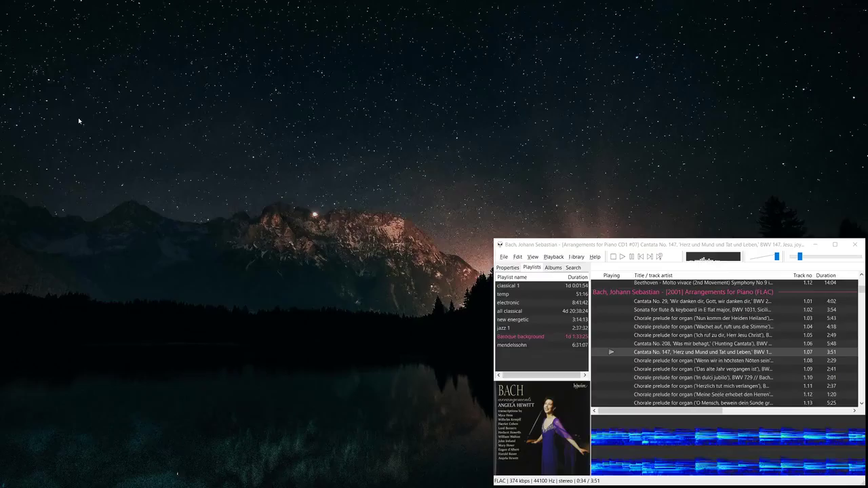